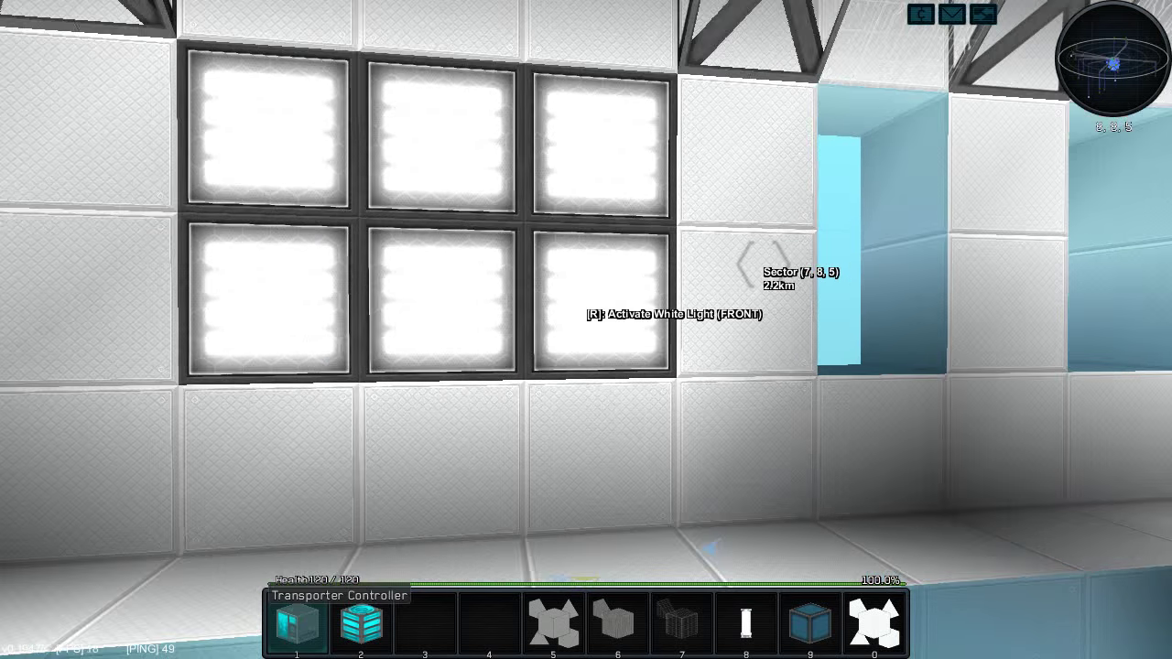
Walk from the lit wall to the advanced factory block with hotbar slot 2 selected
{"action": "key", "text": "2"}
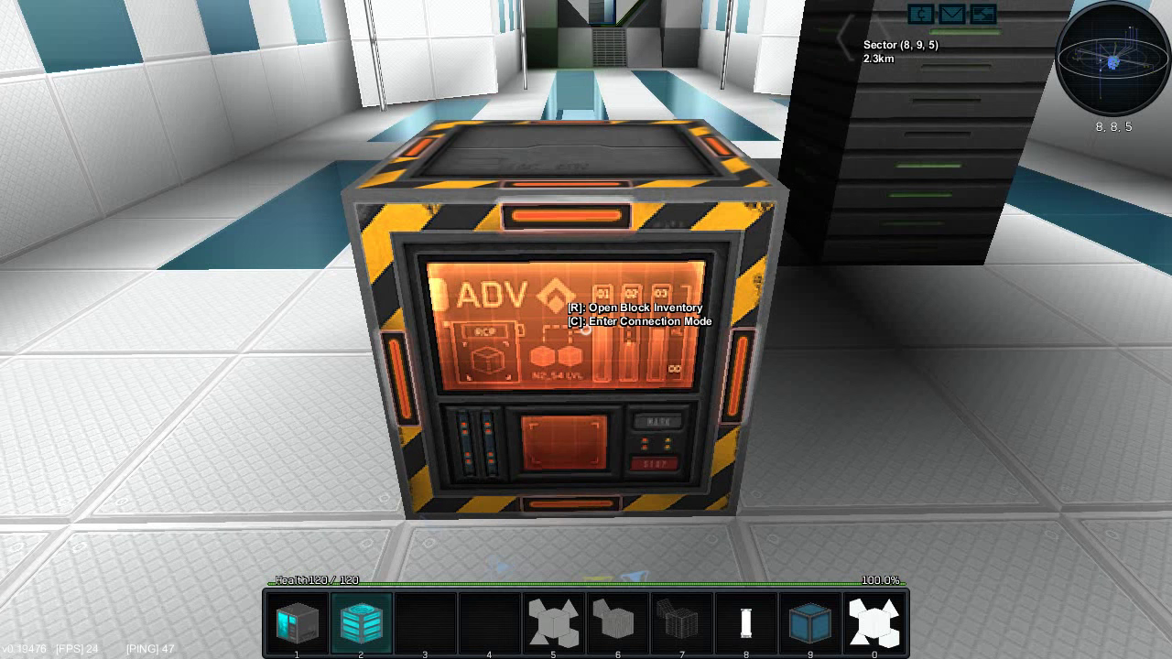
Inspect the advanced factory's production of transporter modules, then return to the wall
{"action": "key", "text": "r"}
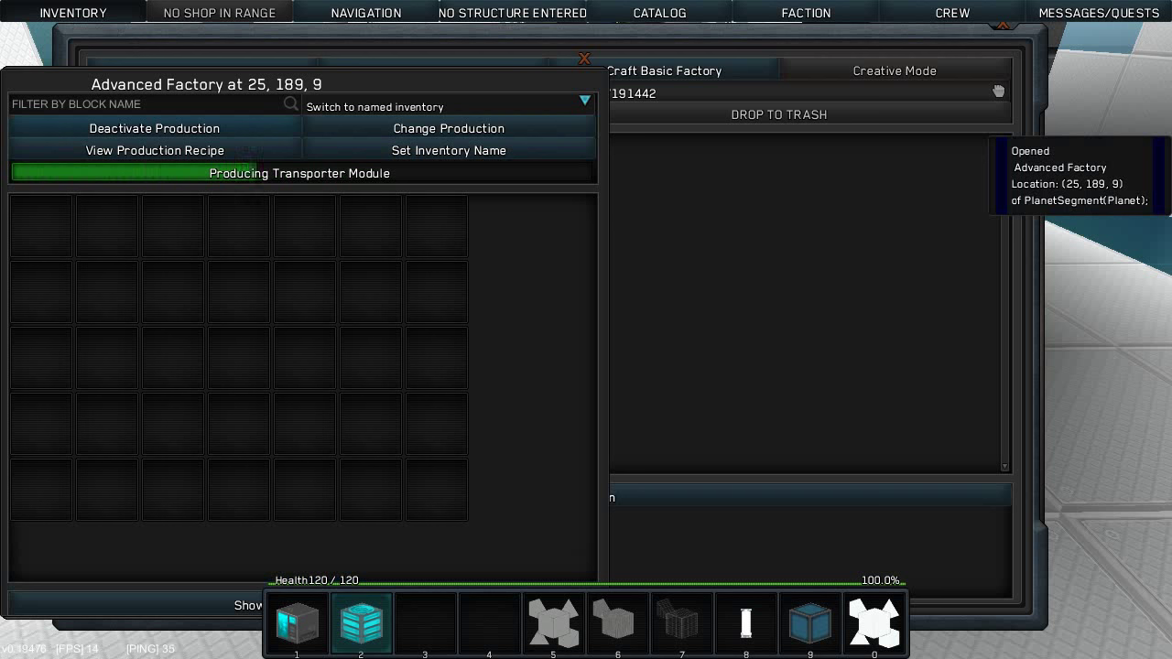
{"action": "left_click", "coordinate": [154, 150]}
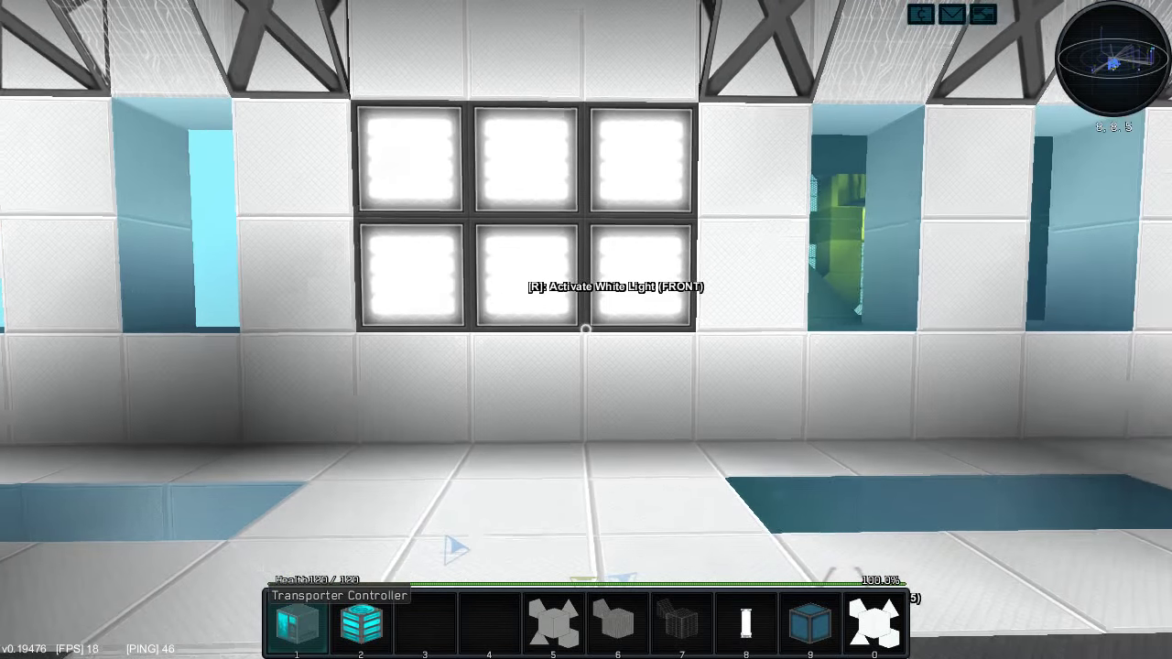
{"action": "key", "text": "2"}
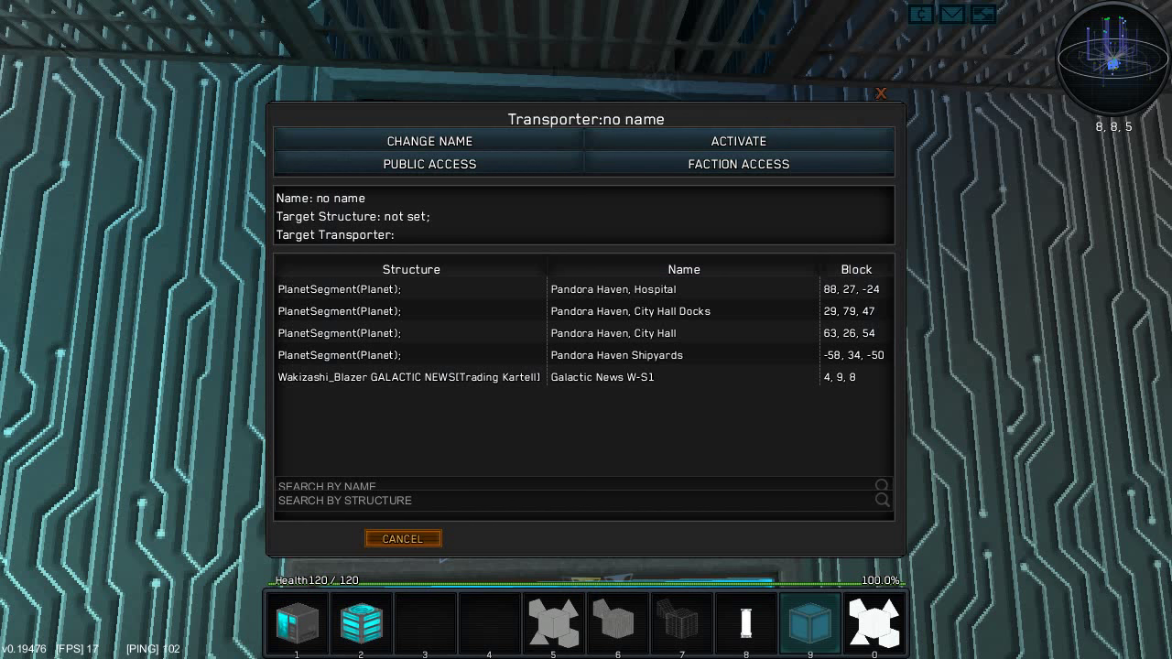
Rename the transporter to 'Pandora Haven Floating Docks' and confirm
{"action": "left_click", "coordinate": [429, 139]}
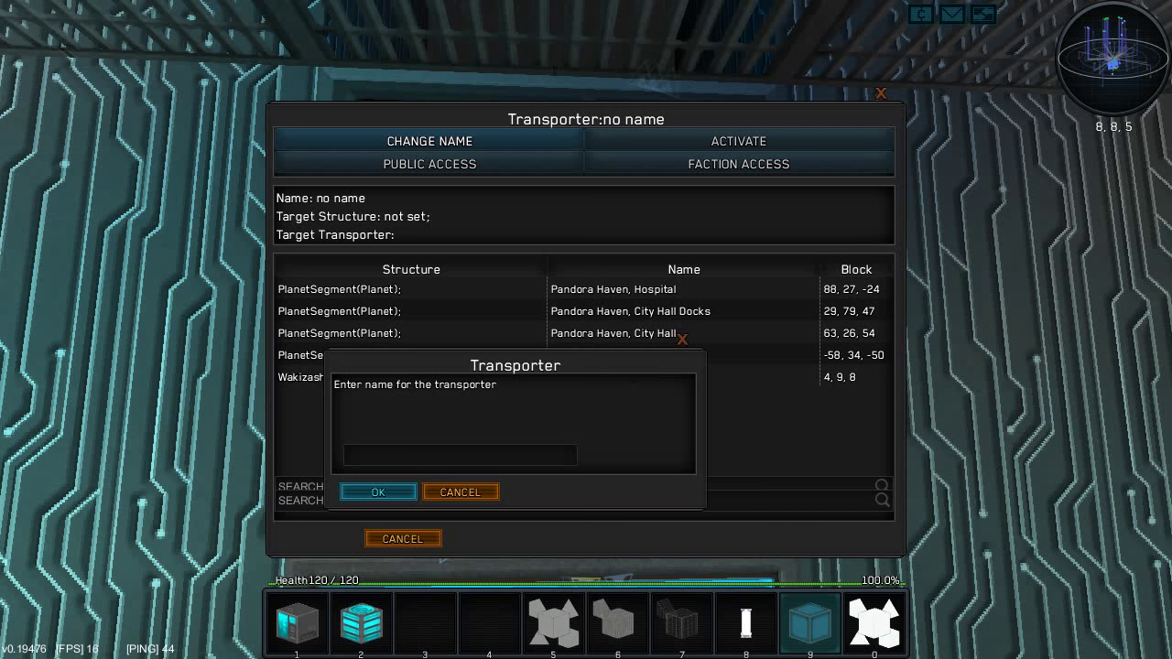
{"action": "type", "text": "Pandora"}
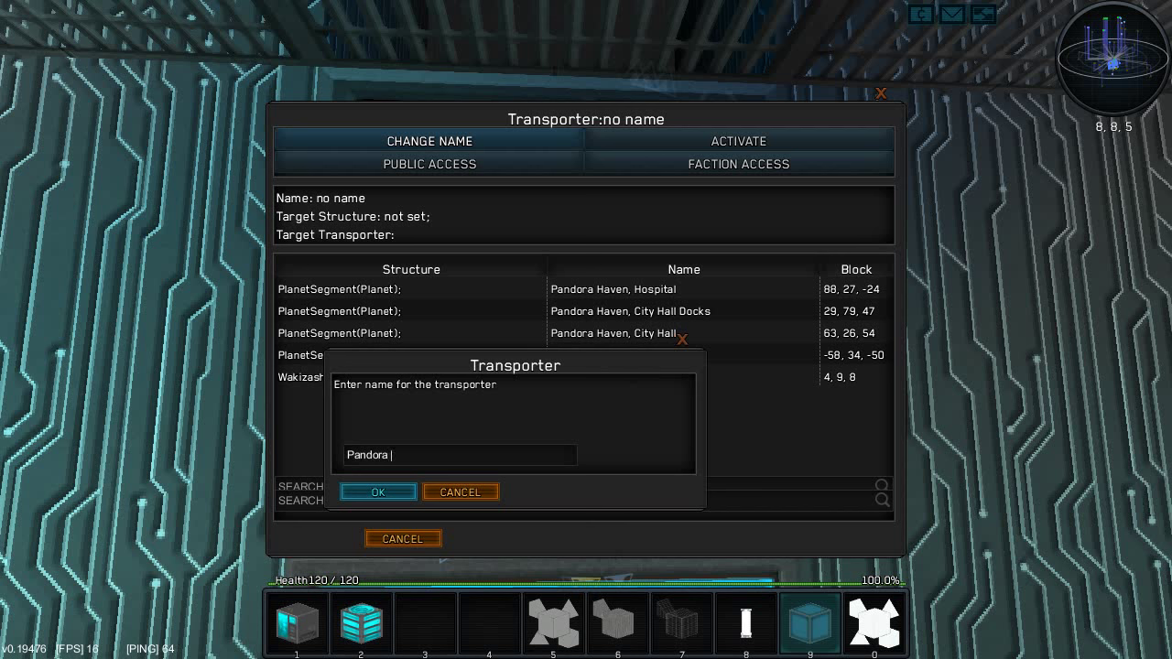
{"action": "type", "text": "Haven Float"}
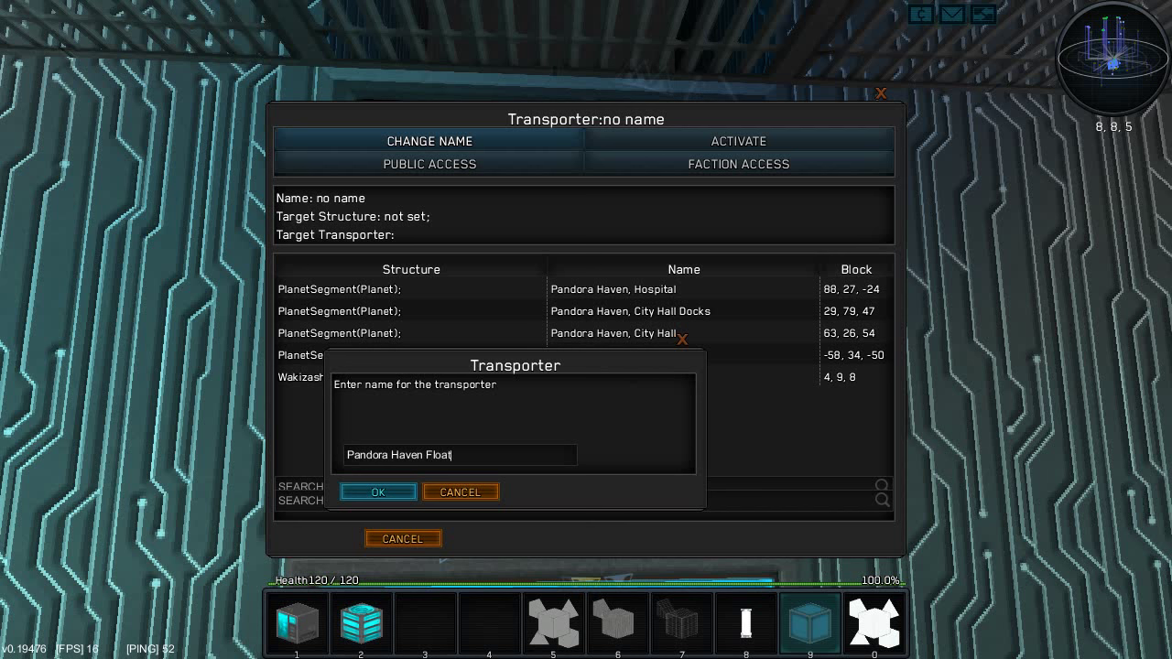
{"action": "key", "text": "backspace"}
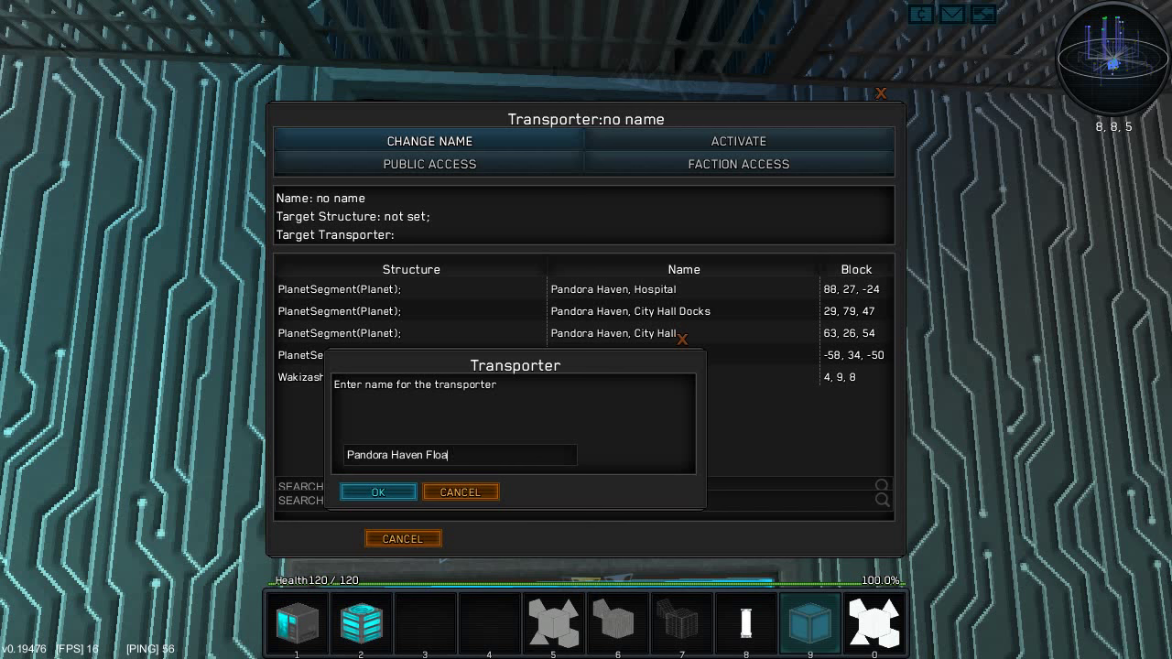
{"action": "type", "text": "ting Do"}
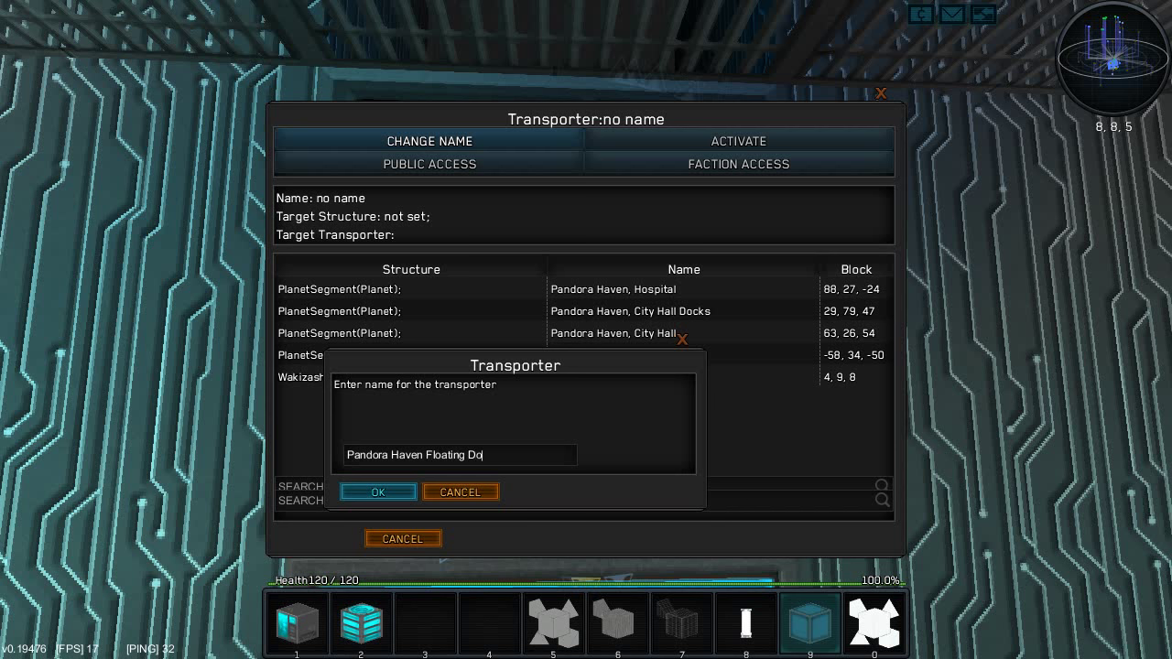
{"action": "type", "text": "cks"}
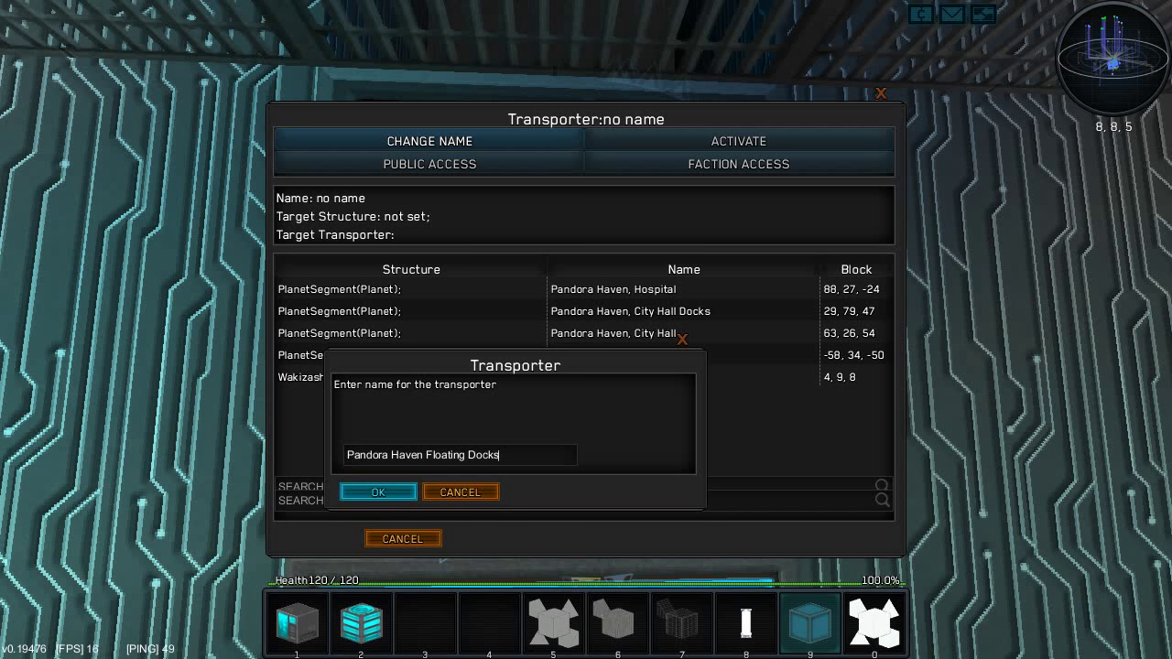
{"action": "left_click", "coordinate": [378, 491]}
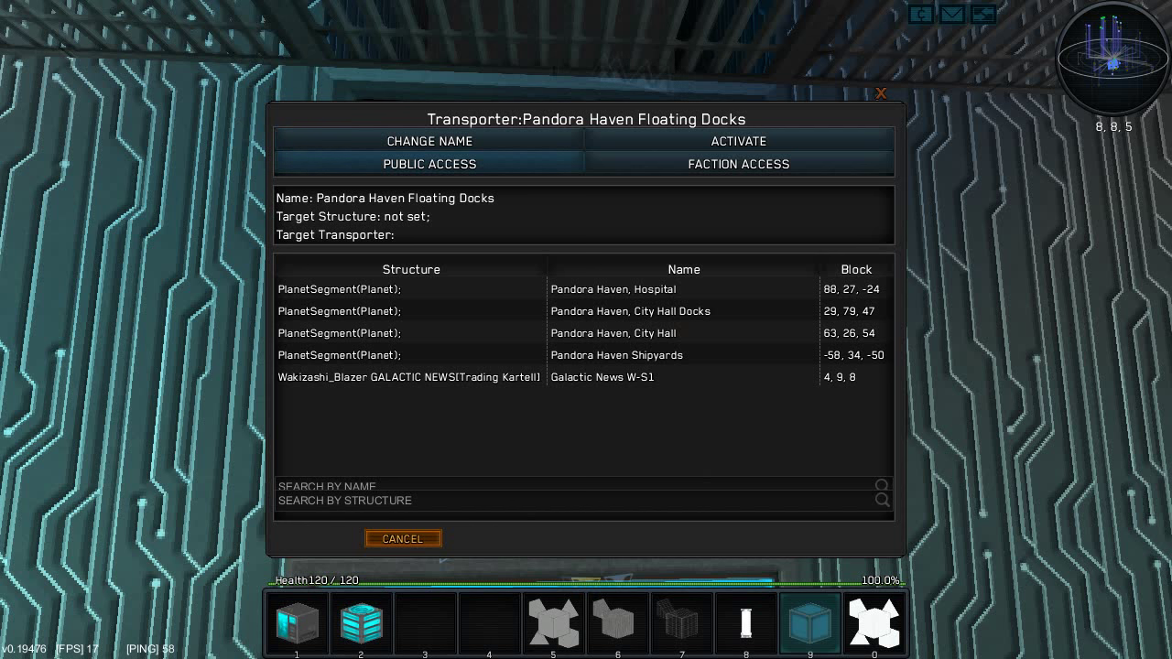
Set the Floating Docks transporter's destination to Pandora Haven City Hall Docks
{"action": "left_click", "coordinate": [429, 164]}
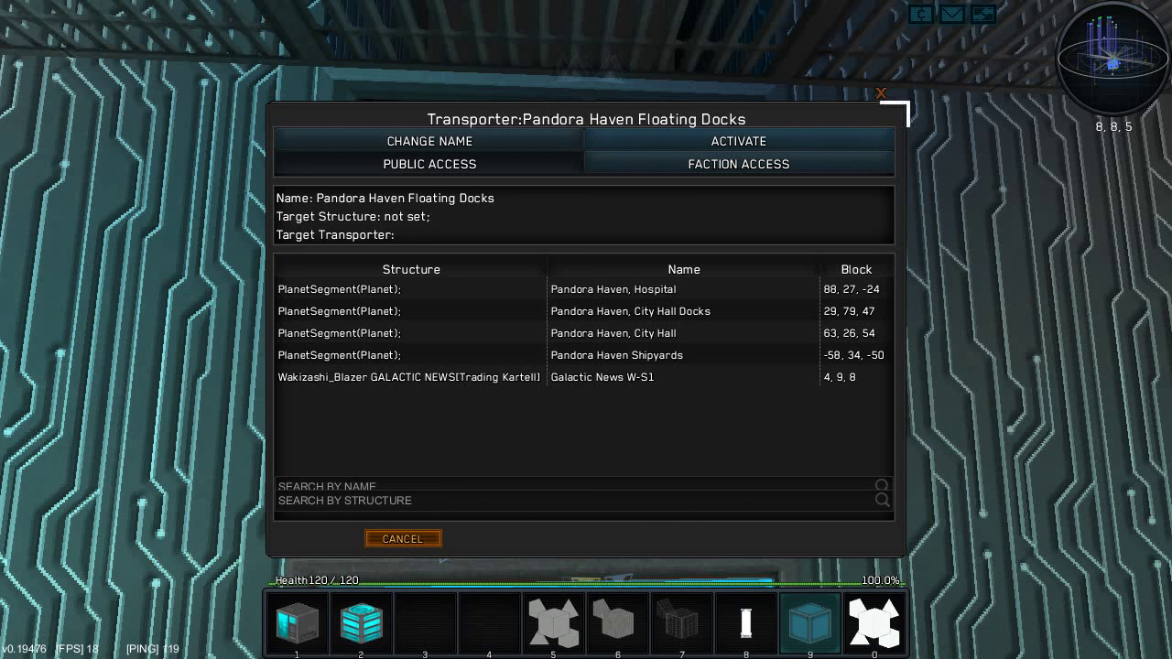
{"action": "left_click", "coordinate": [403, 539]}
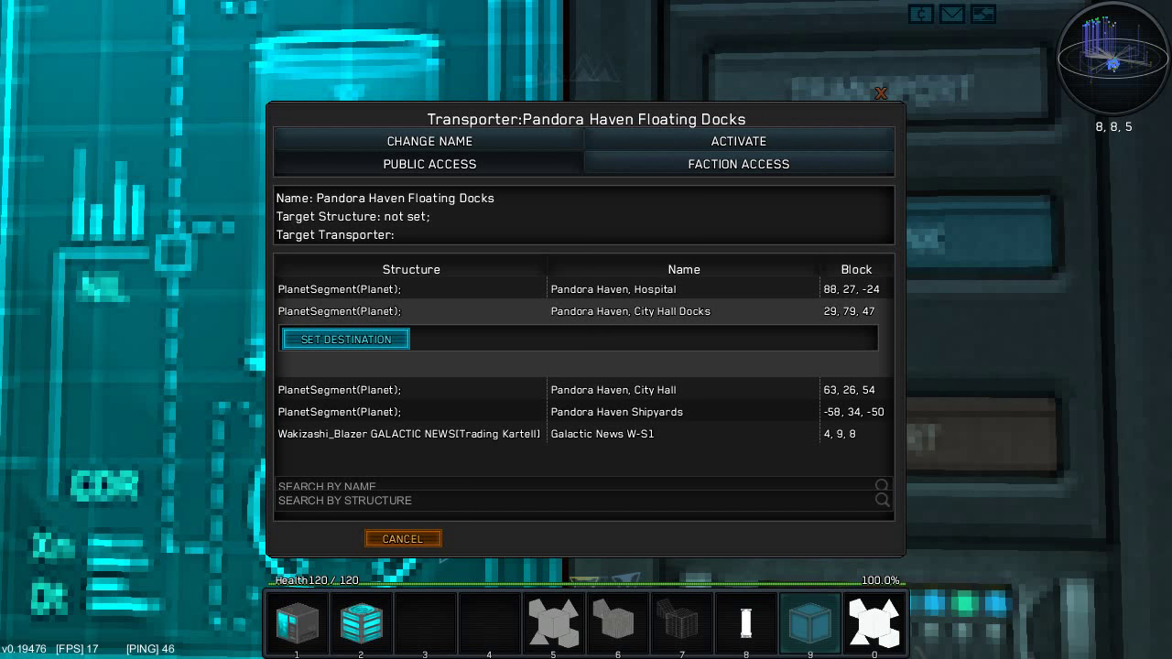
{"action": "left_click", "coordinate": [630, 311]}
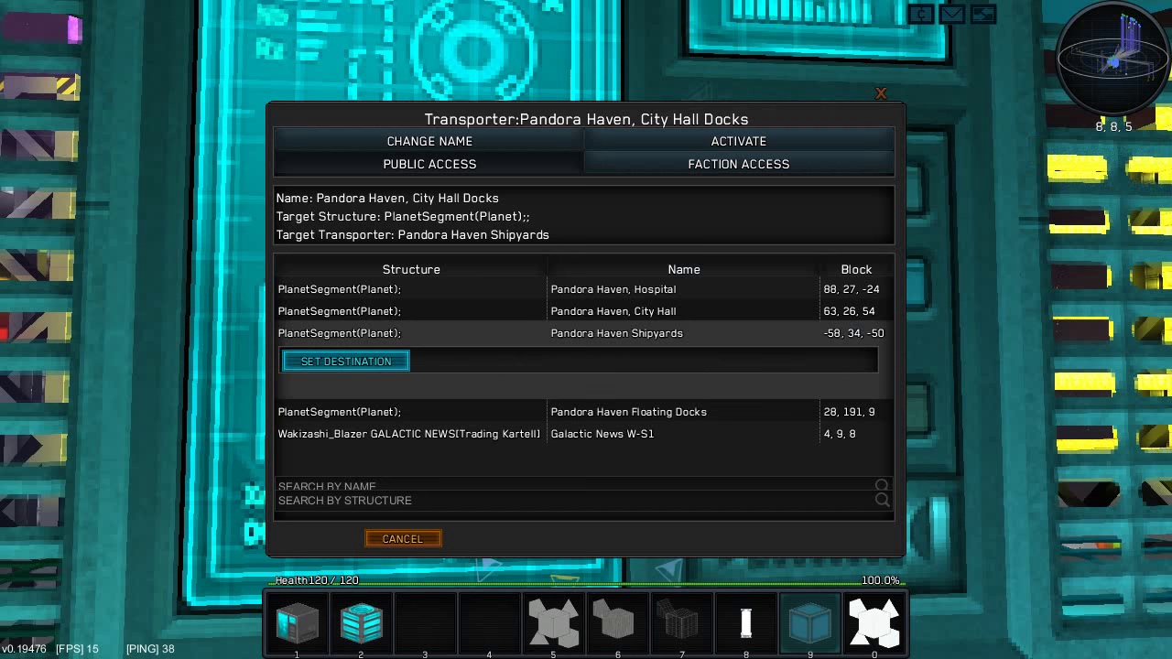
Send City Hall Docks to the Shipyards and the Shipyards back to Floating Docks
{"action": "left_click", "coordinate": [344, 359]}
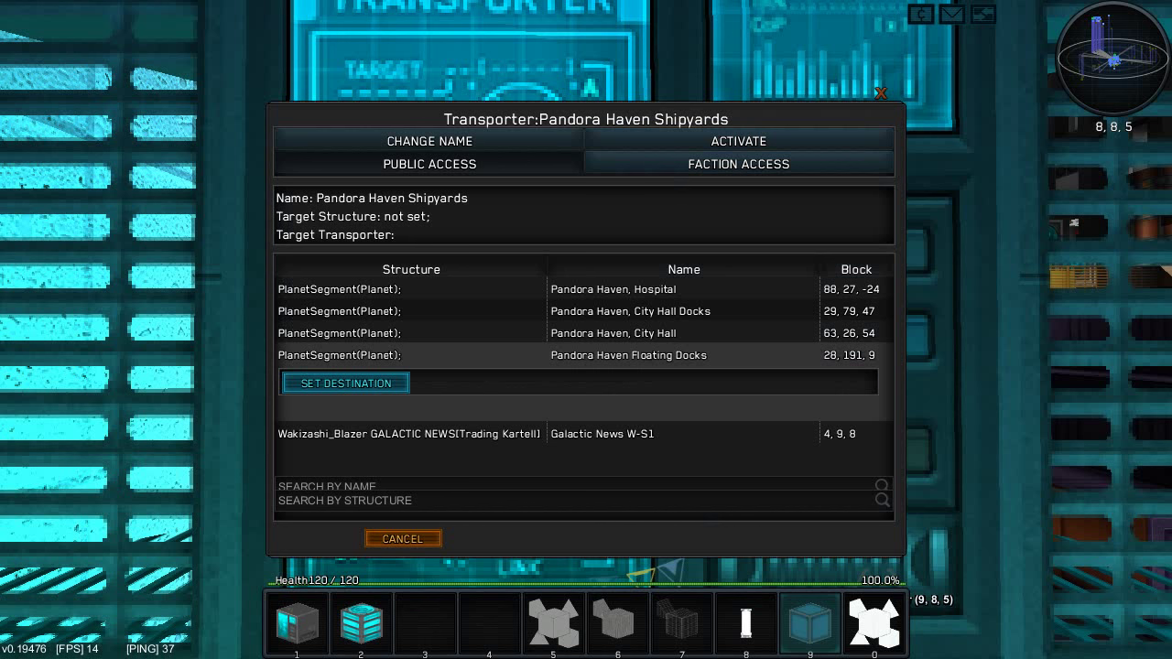
{"action": "left_click", "coordinate": [403, 539]}
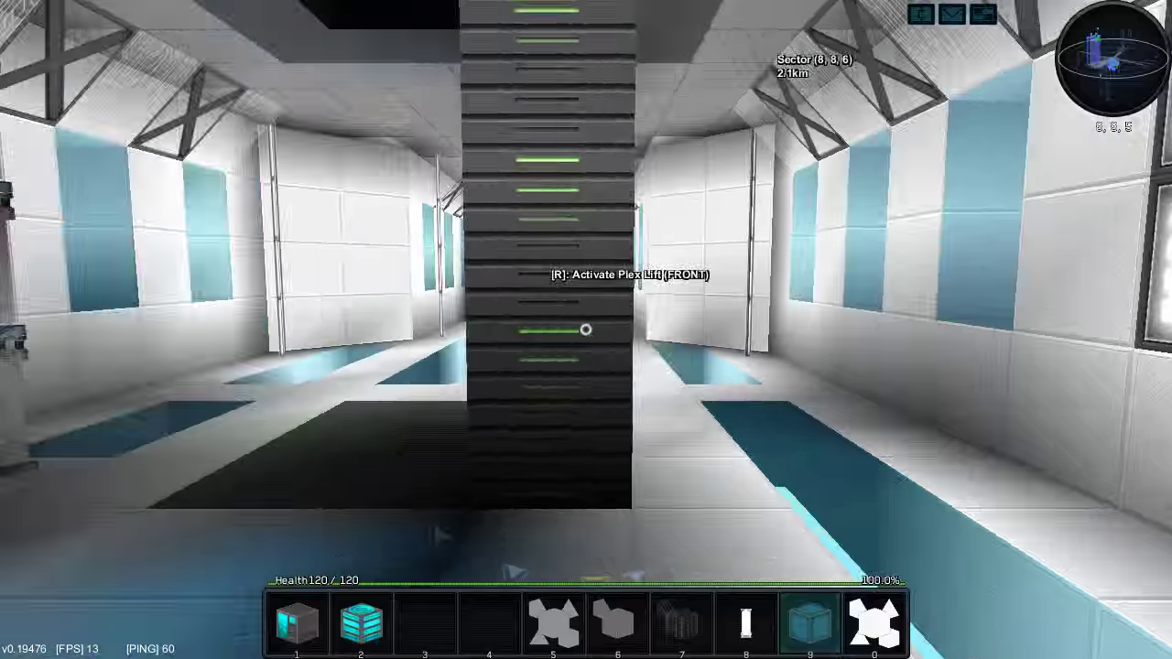
Ride the Plex Lift up to the hazard-striped corridor ending at the door
{"action": "key", "text": "r"}
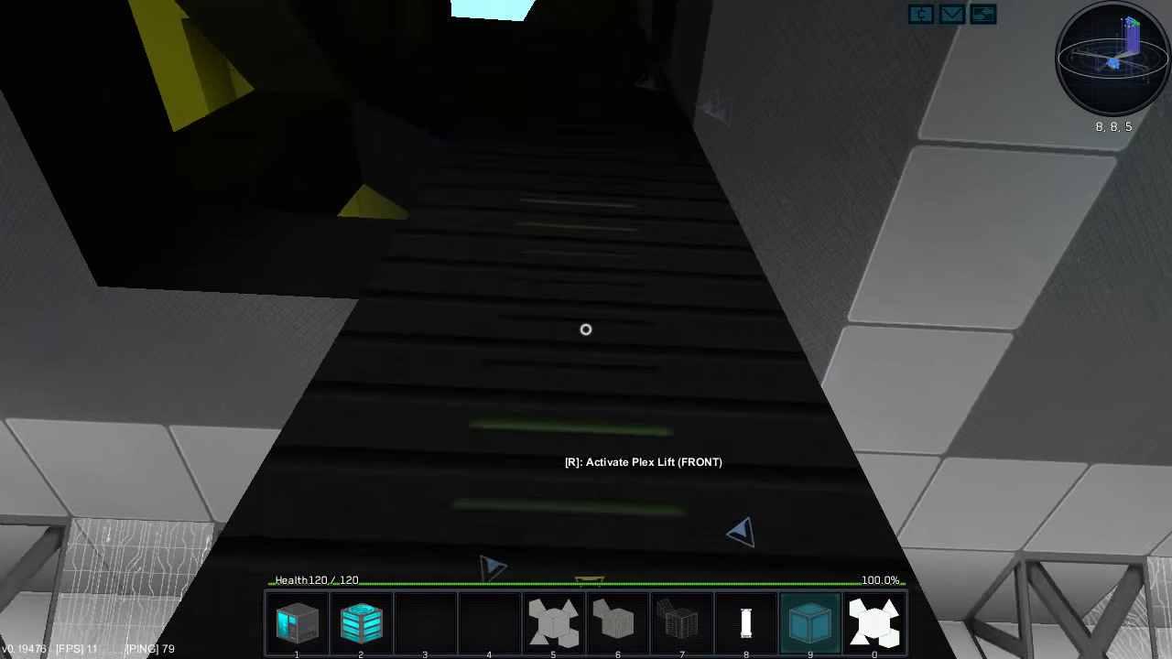
{"action": "key", "text": "r"}
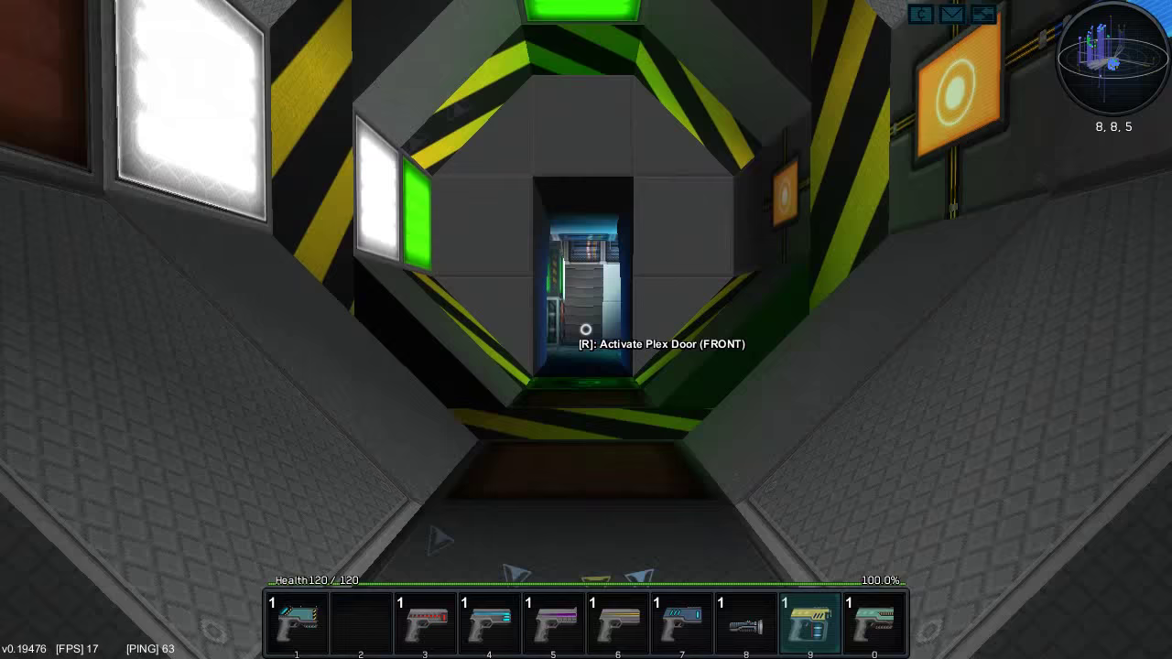
Pass through the corridor door and step out of the ship's flight controls toward the city
{"action": "key", "text": "r"}
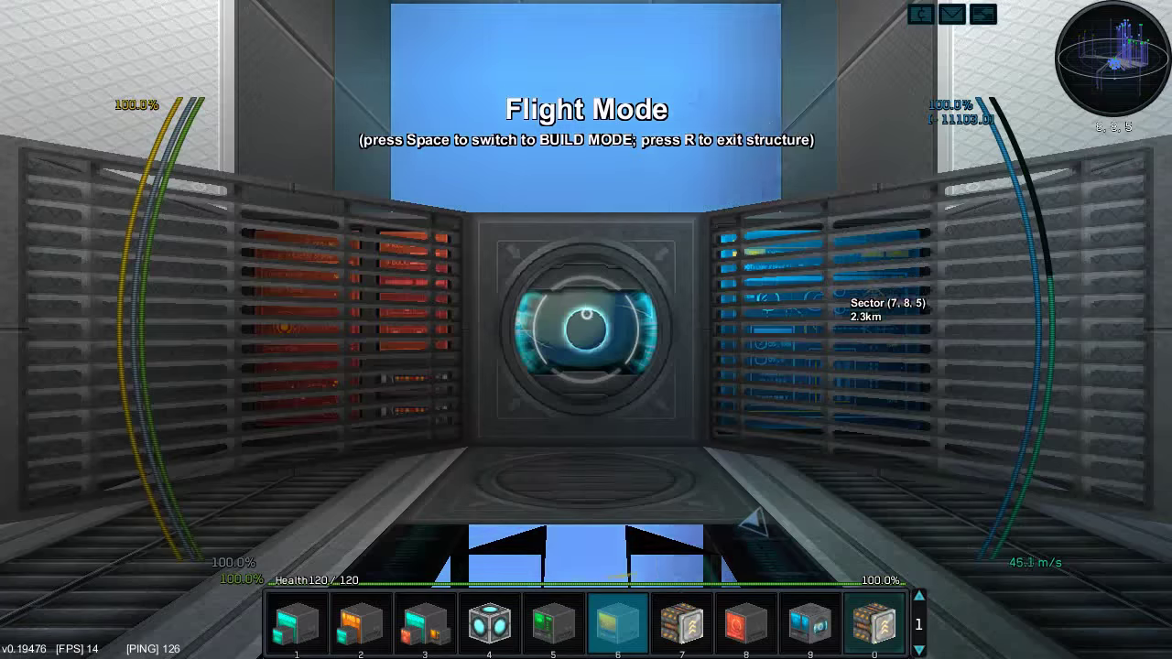
{"action": "key", "text": "r"}
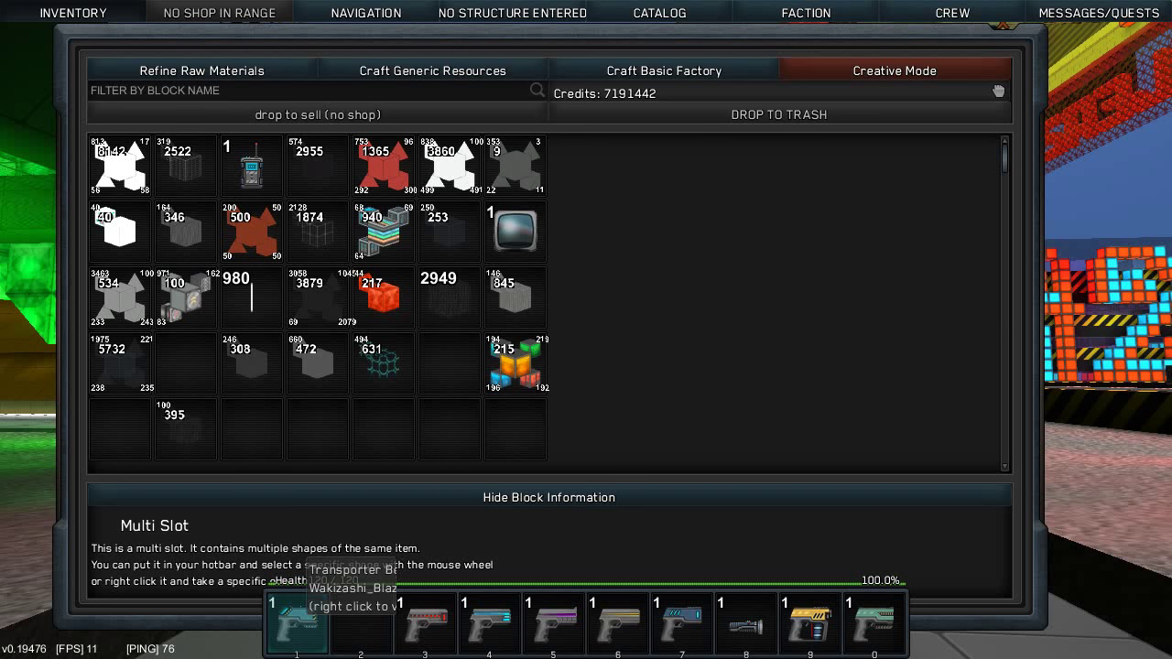
Transport via the hotbar transporter beacon back to the ship's control room
{"action": "right_click", "coordinate": [298, 623]}
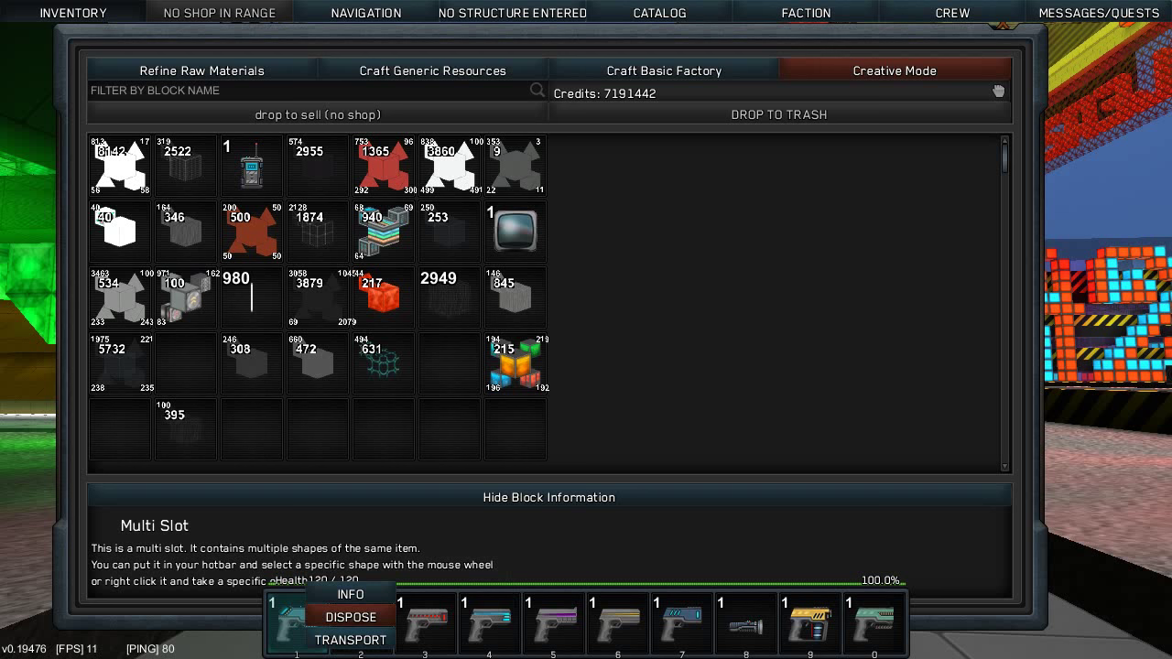
{"action": "left_click", "coordinate": [352, 639]}
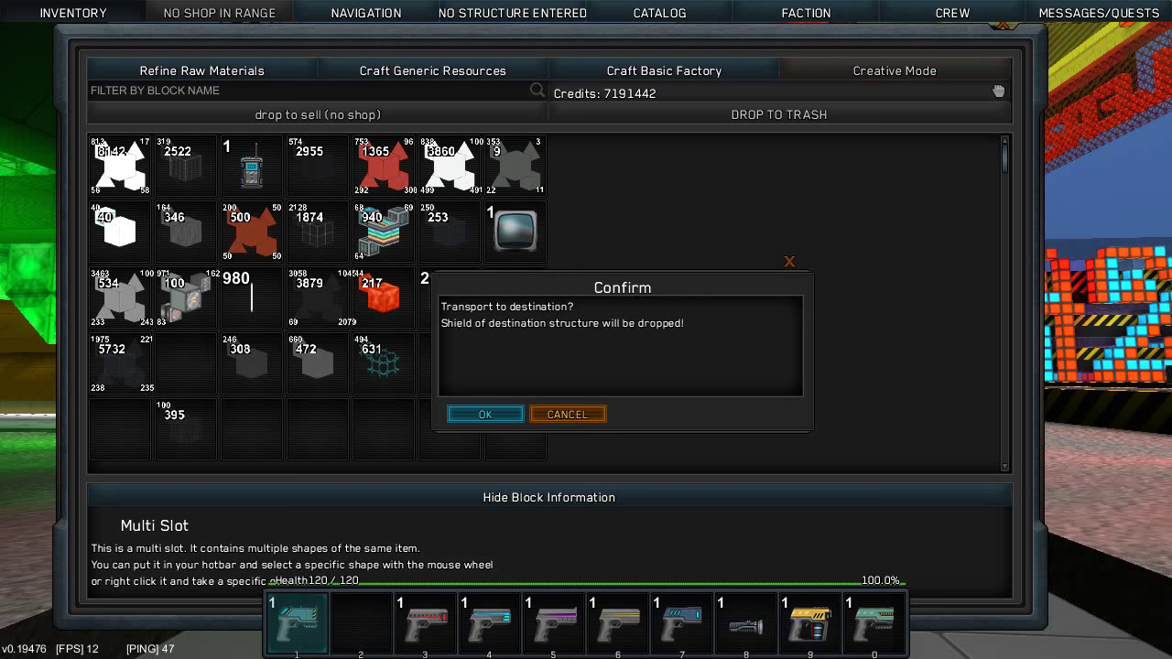
{"action": "left_click", "coordinate": [483, 414]}
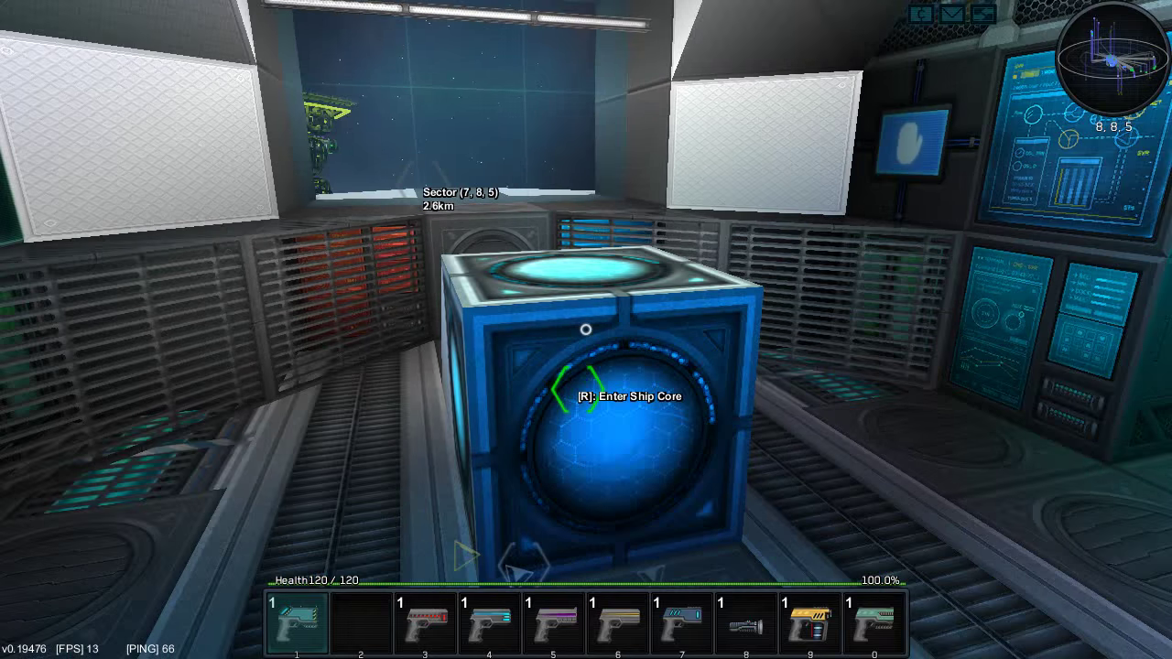
Enter the ship core to fly the ship above the city
{"action": "key", "text": "r"}
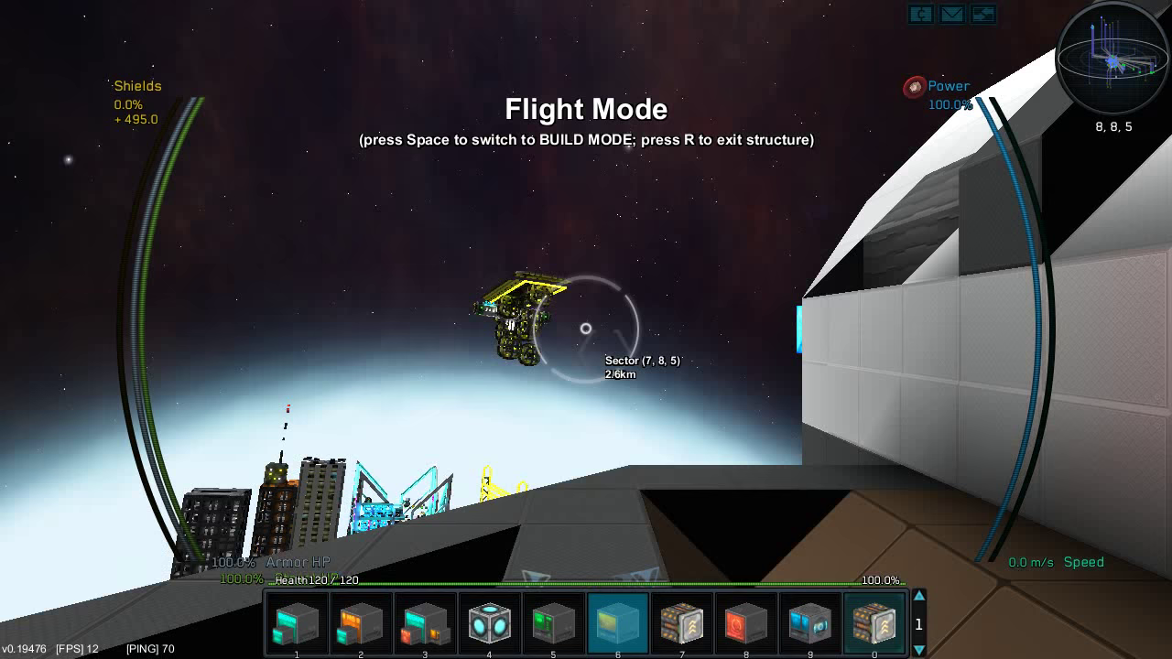